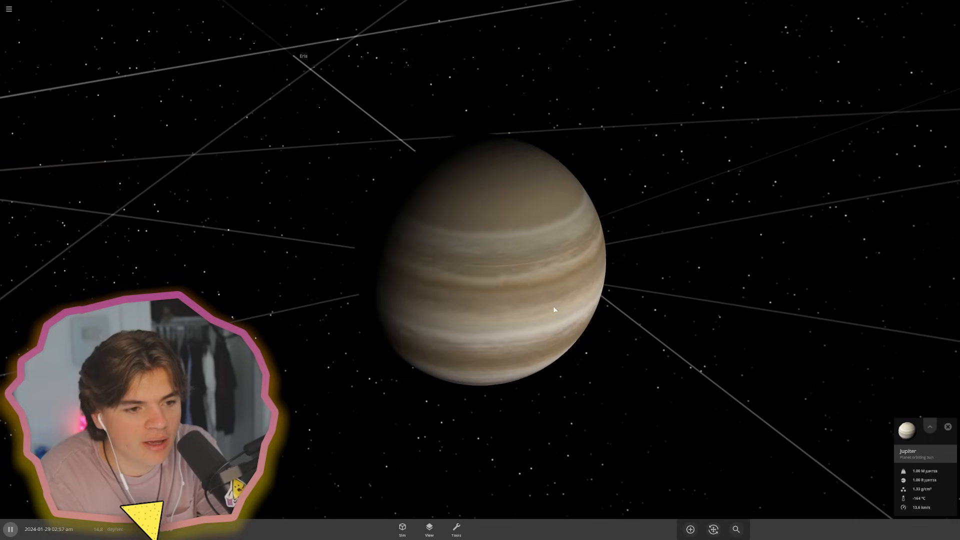
# Set Jupiter's mass to 984 Jupiter masses and its radius to 1.00 solar radius
pyautogui.click(930, 426)
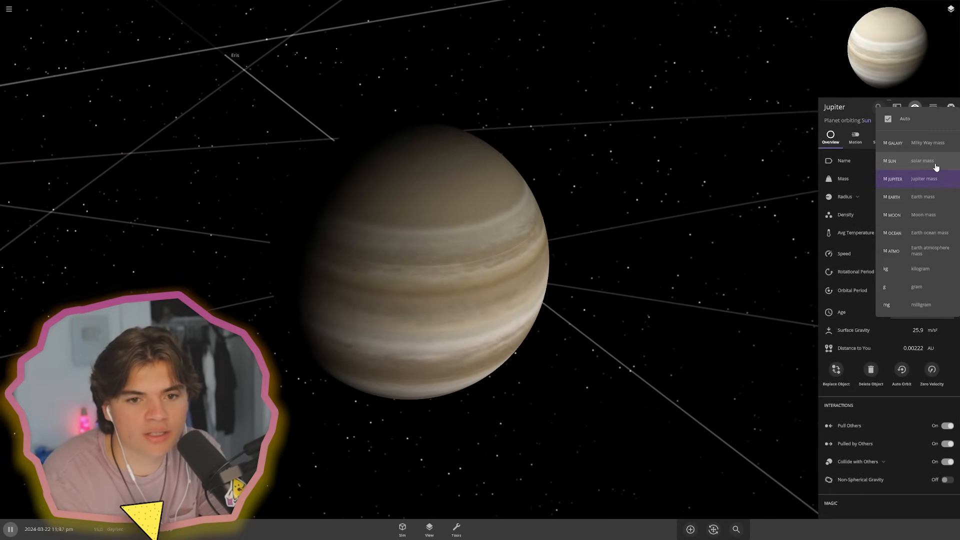
pyautogui.click(922, 161)
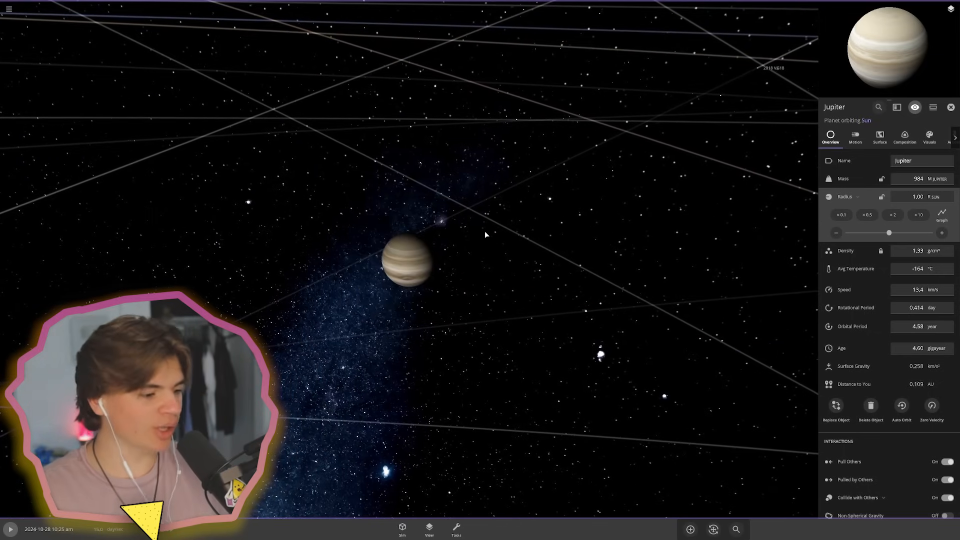
pyautogui.click(406, 260)
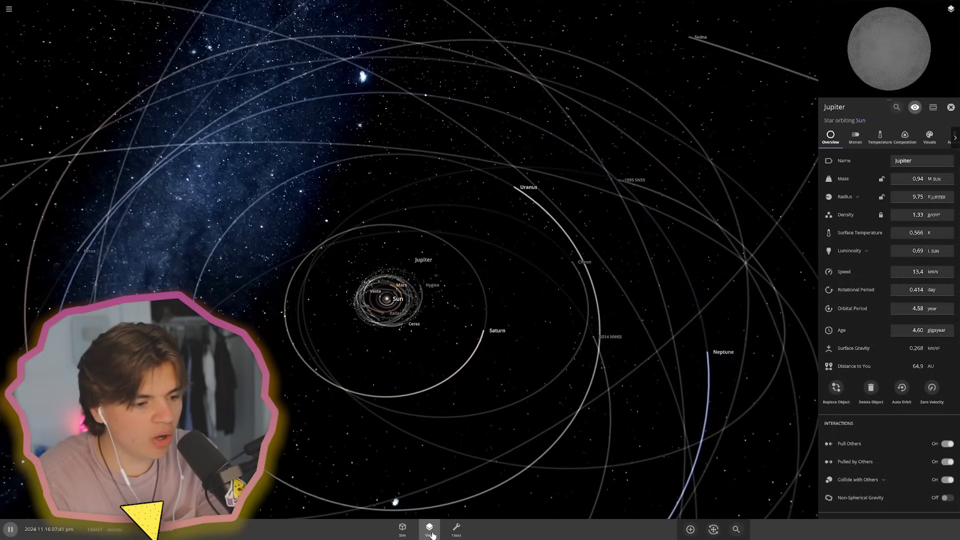
# Unpause the simulation with star-mass Jupiter and let the orbits run into 2037
pyautogui.click(429, 528)
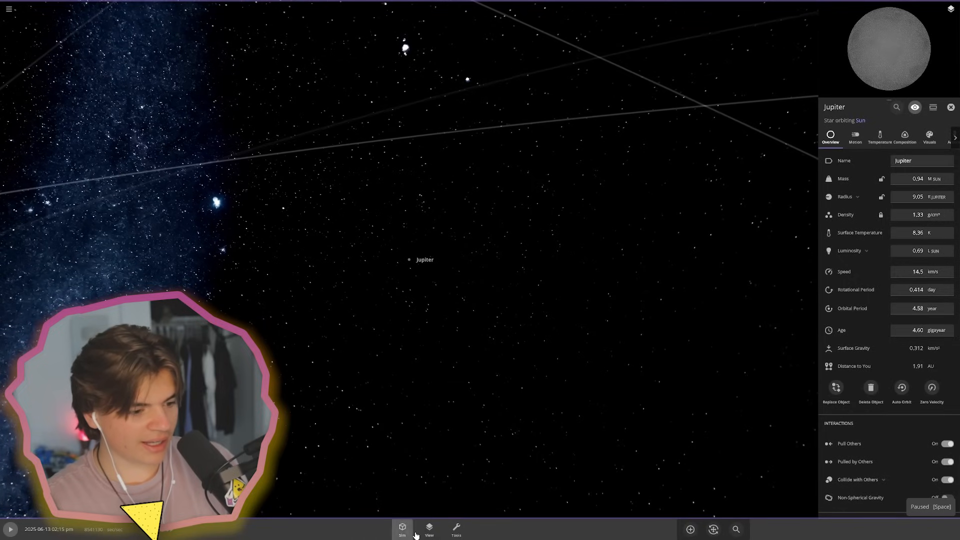
pyautogui.click(10, 529)
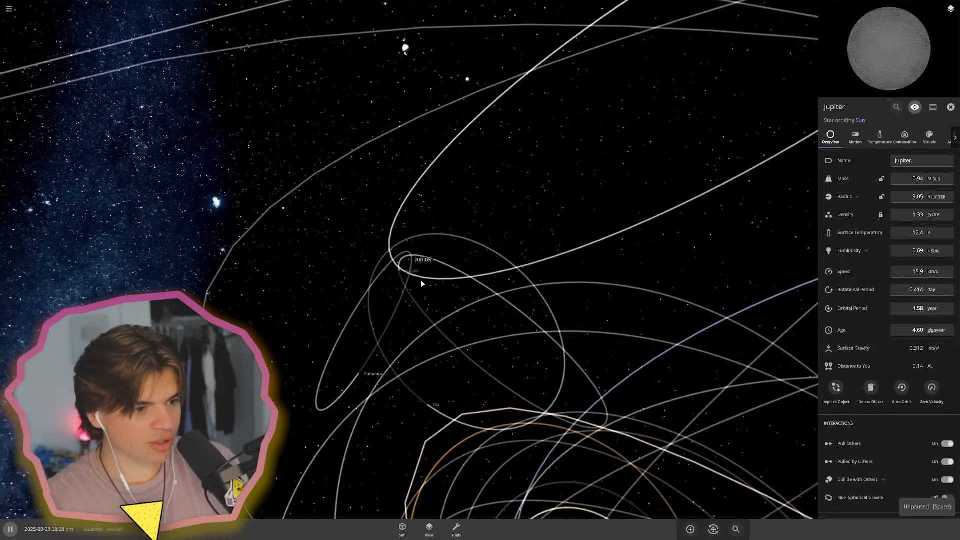
pyautogui.click(428, 528)
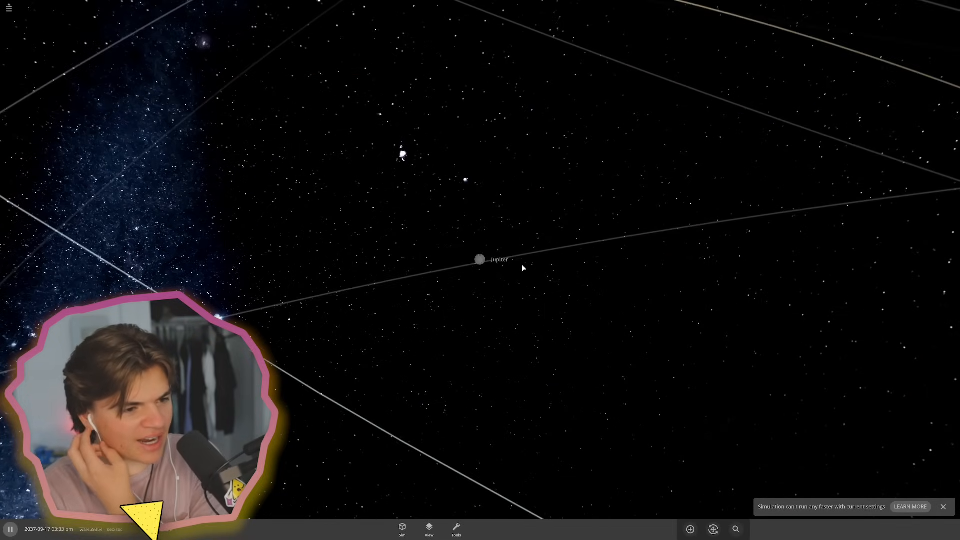
# Reload the Solar System simulation so Jupiter returns to its normal 2014 orbit
pyautogui.click(480, 259)
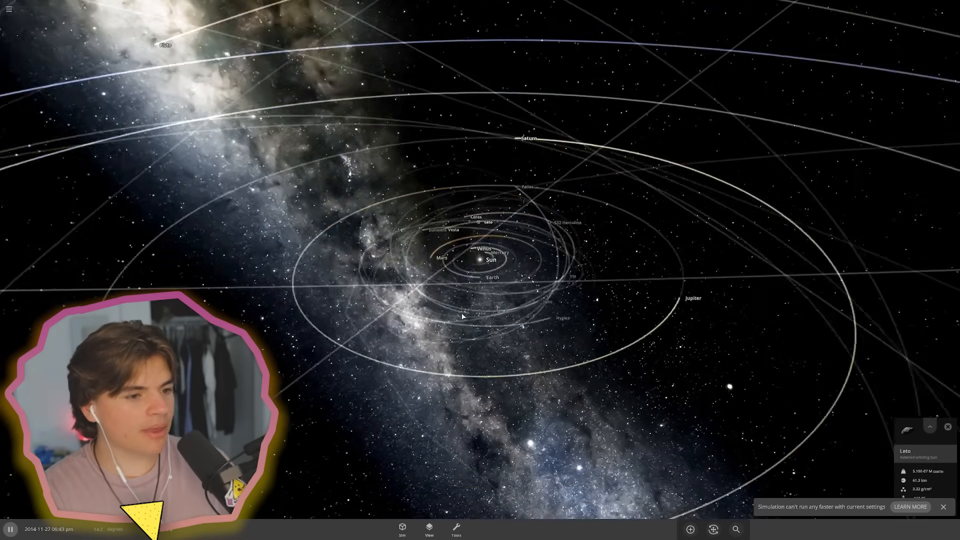
# Add the ocean planet Eronax and reduce its mass to 1.50 Earth masses
pyautogui.click(690, 529)
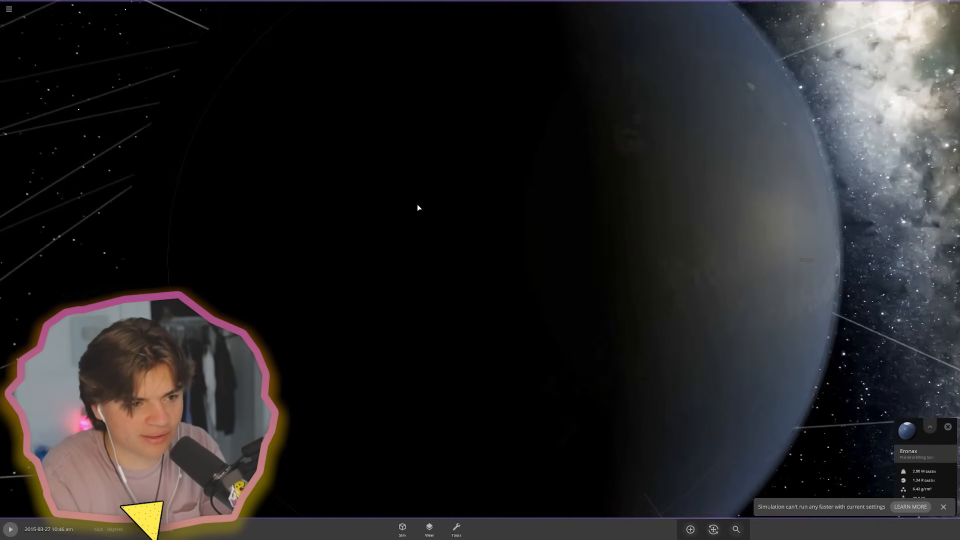
pyautogui.click(930, 426)
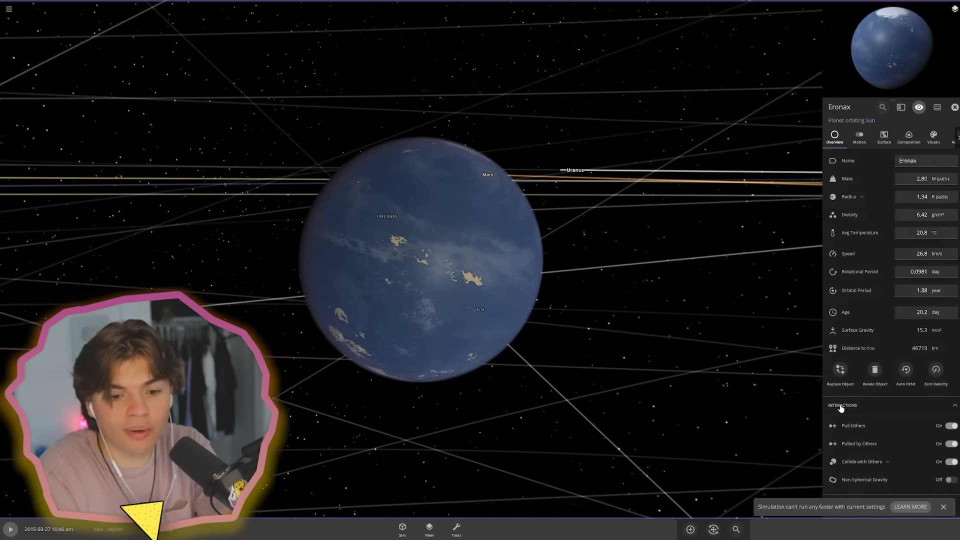
pyautogui.click(920, 178)
pyautogui.write('1.5')
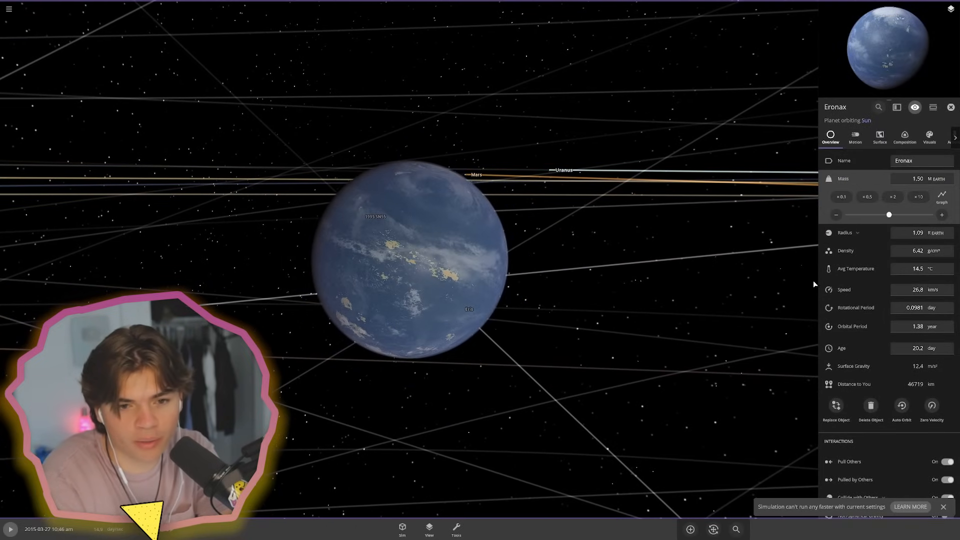
pyautogui.click(690, 529)
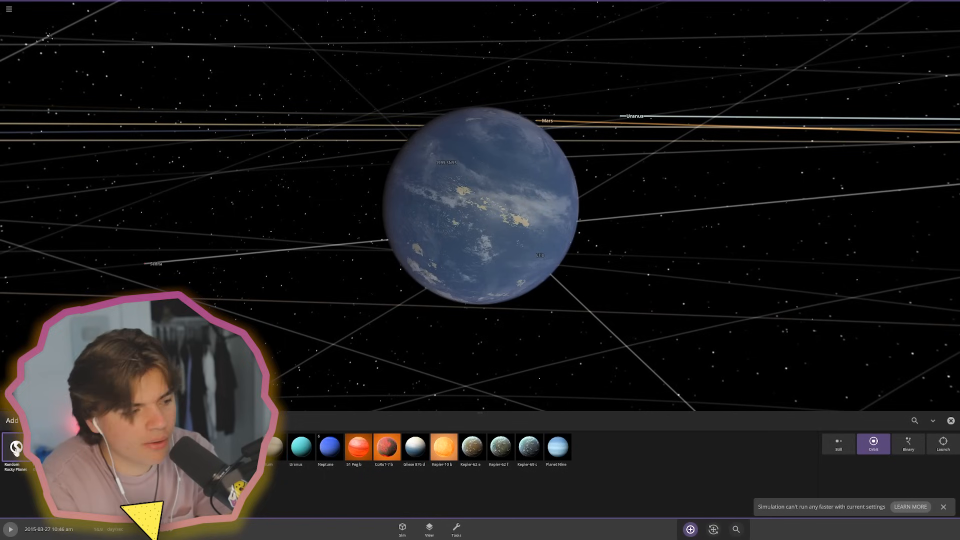
# Add rocky planet Anatev, bind it with Eronax around a barycenter, and pause
pyautogui.click(909, 443)
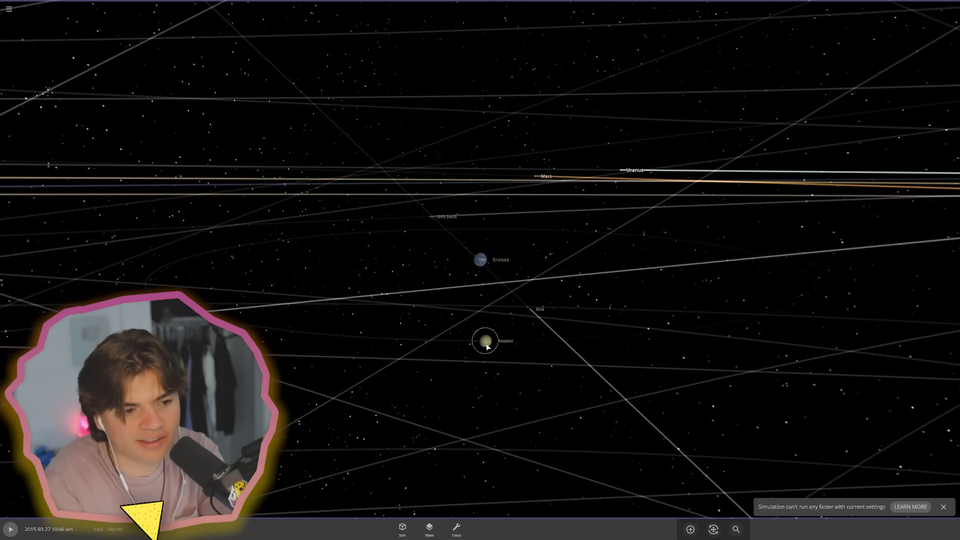
pyautogui.click(484, 341)
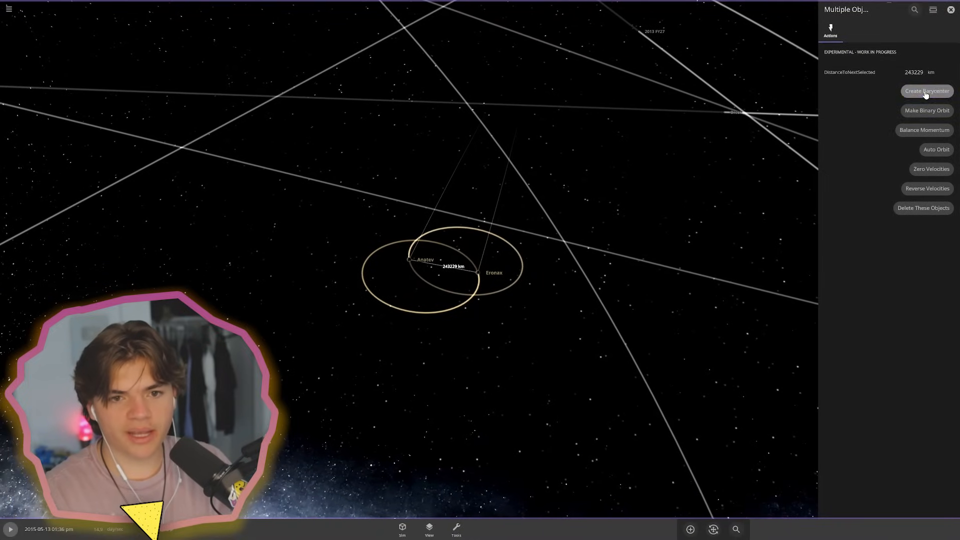
pyautogui.click(927, 90)
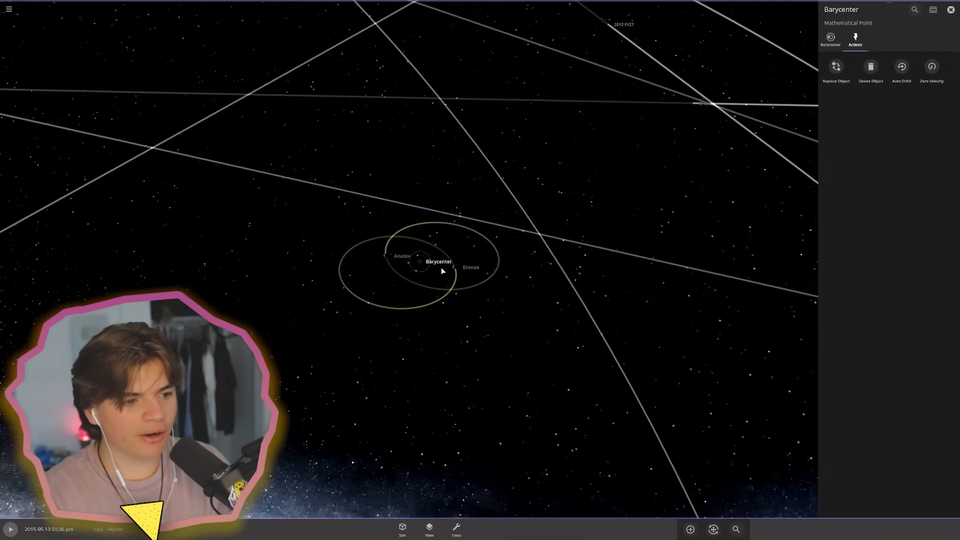
pyautogui.press('space')
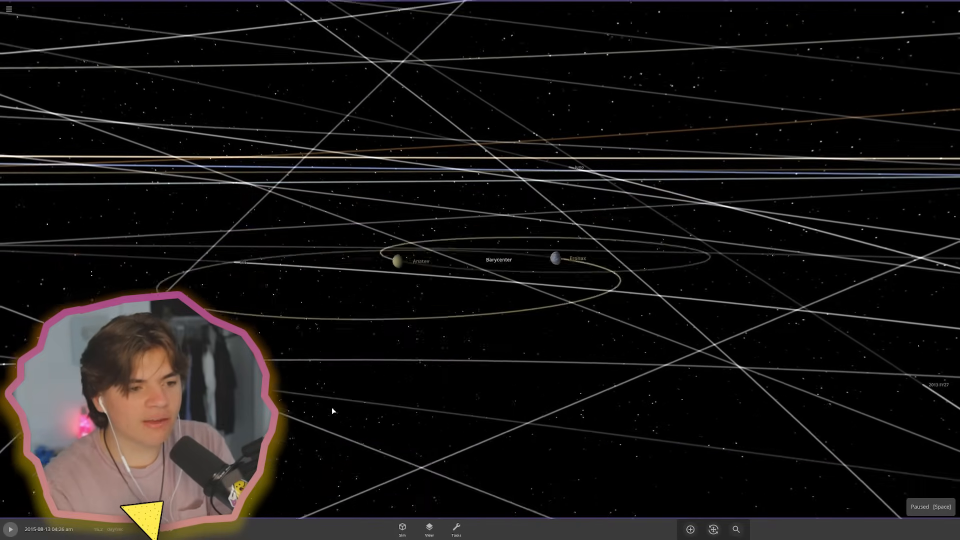
# Raise Anatev's sea level and give it a thick atmosphere of about 1.55 atm
pyautogui.click(396, 260)
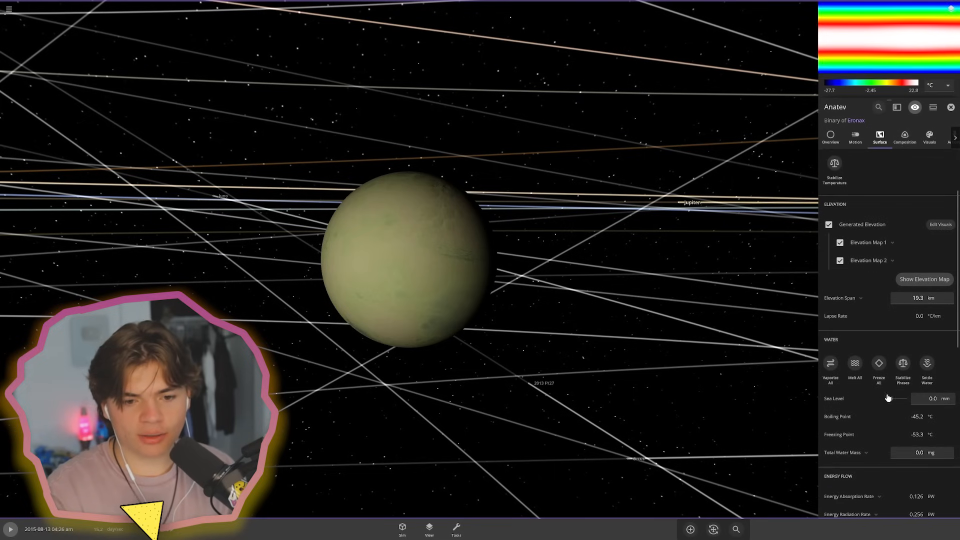
pyautogui.moveTo(888, 398); pyautogui.dragTo(912, 399)
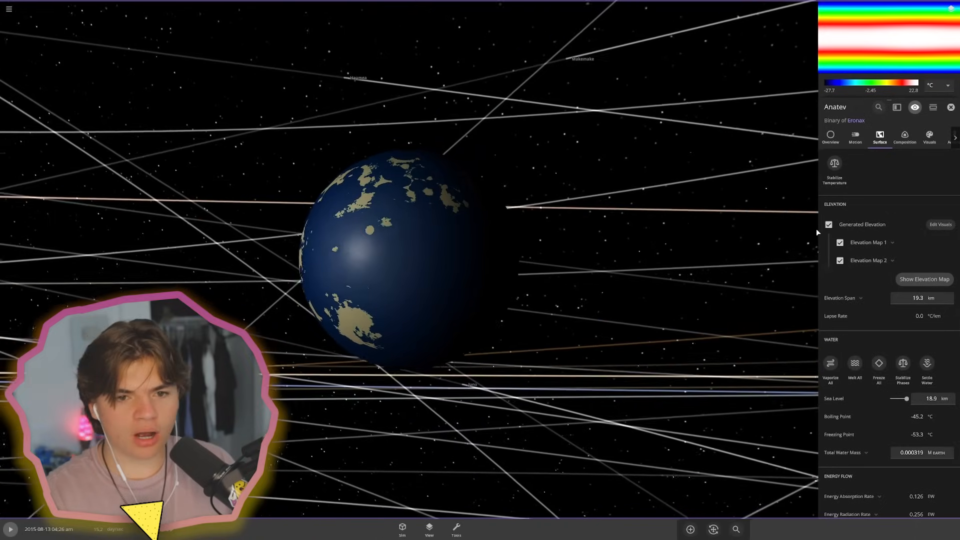
pyautogui.scroll(-3)
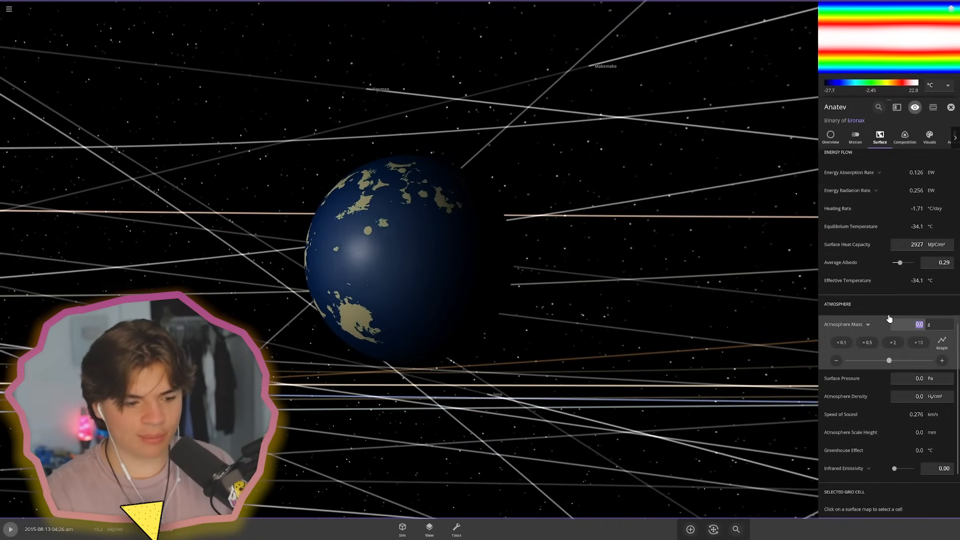
pyautogui.moveTo(889, 361); pyautogui.dragTo(928, 361)
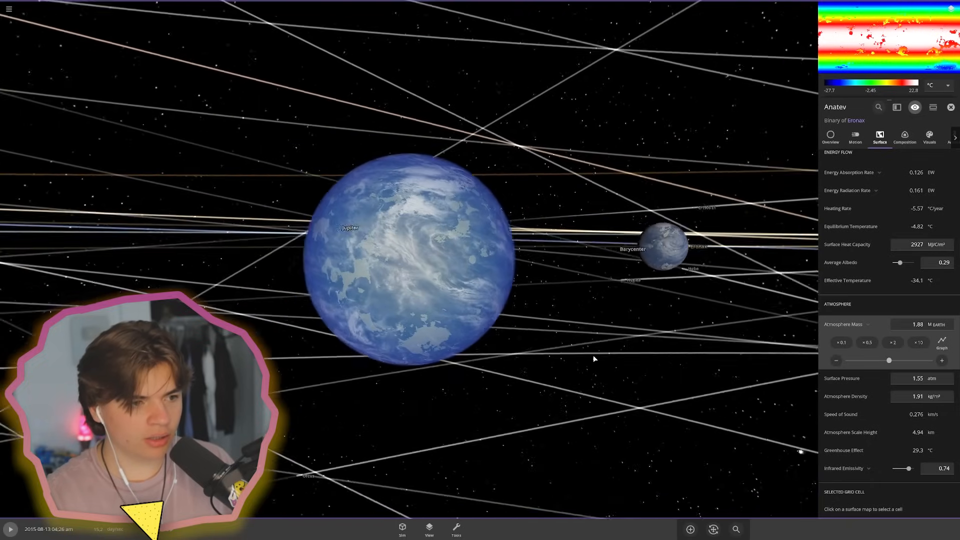
# Review Anatev's atmosphere appearance and orbit settings, then bring up Eronax's properties
pyautogui.click(930, 138)
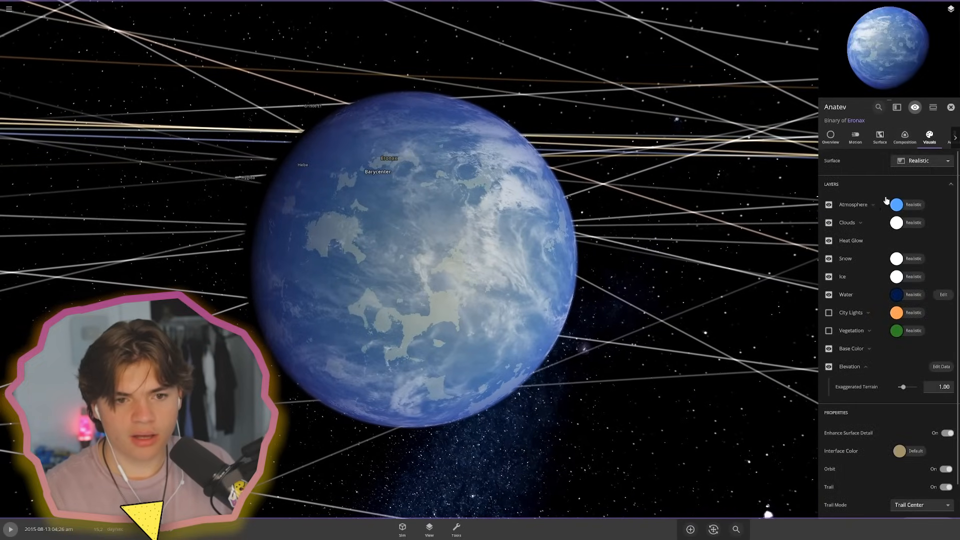
pyautogui.click(873, 205)
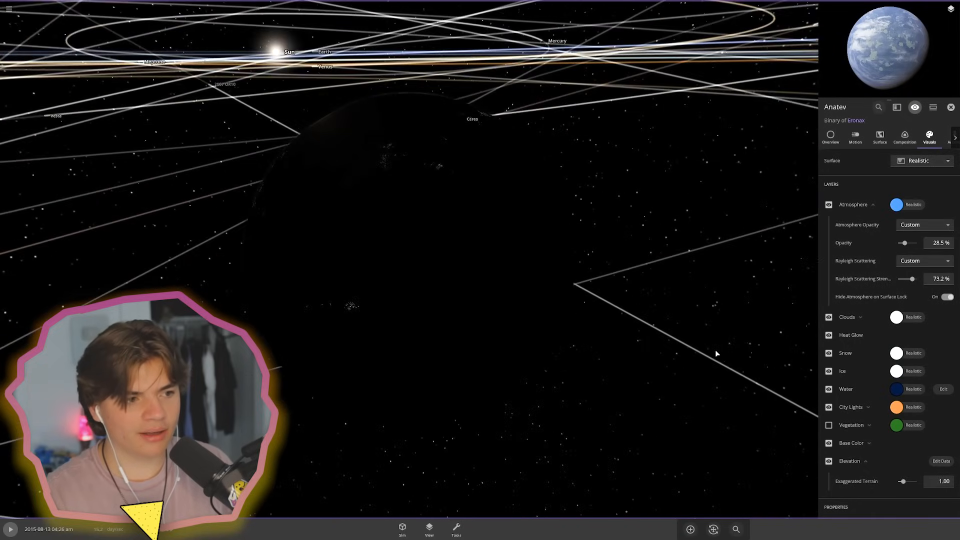
pyautogui.click(879, 137)
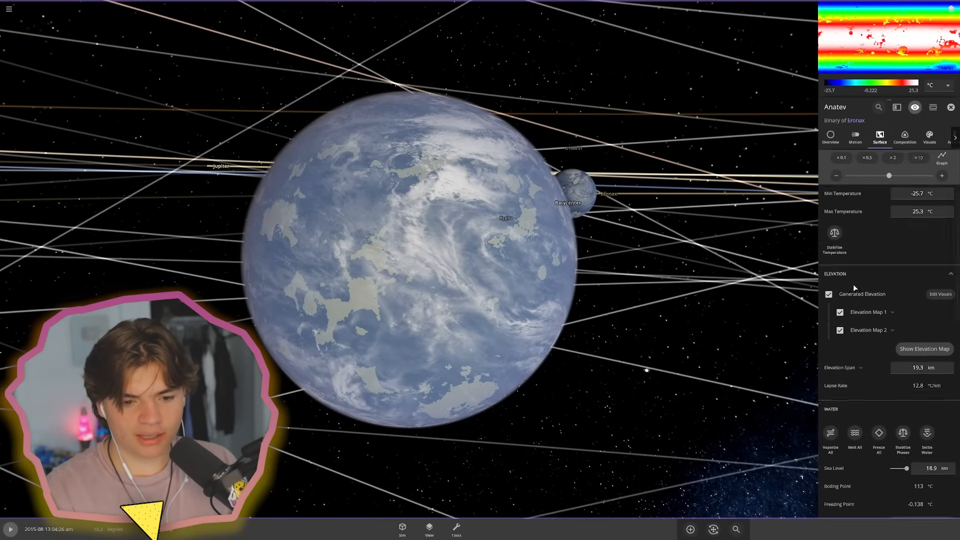
pyautogui.click(854, 137)
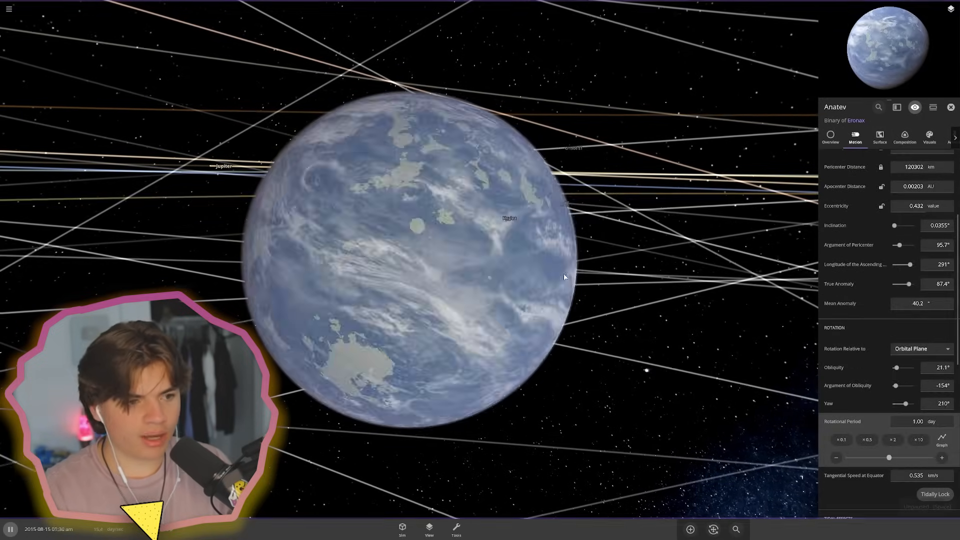
pyautogui.click(905, 138)
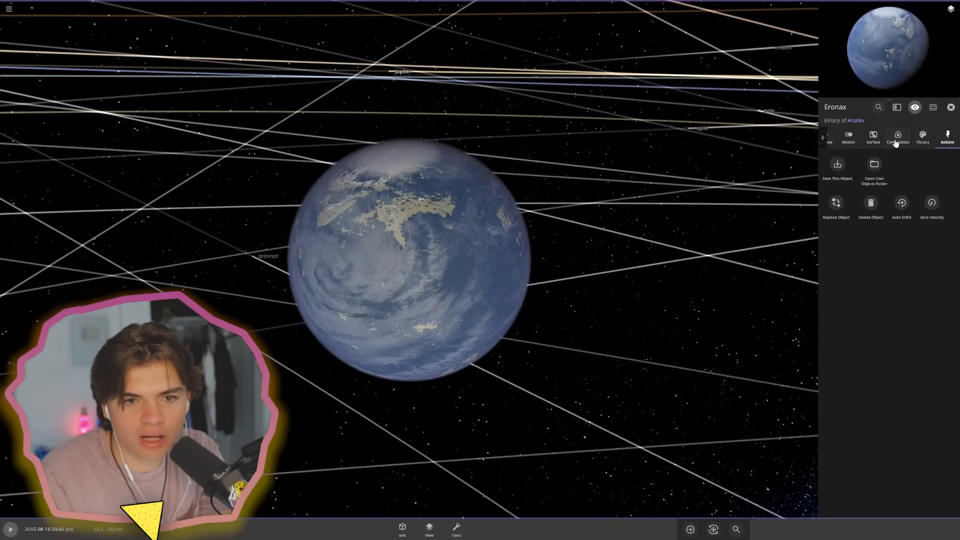
# Adjust Eronax's temperature and water settings, lifting life likelihood from 53.2% to 93%
pyautogui.click(897, 137)
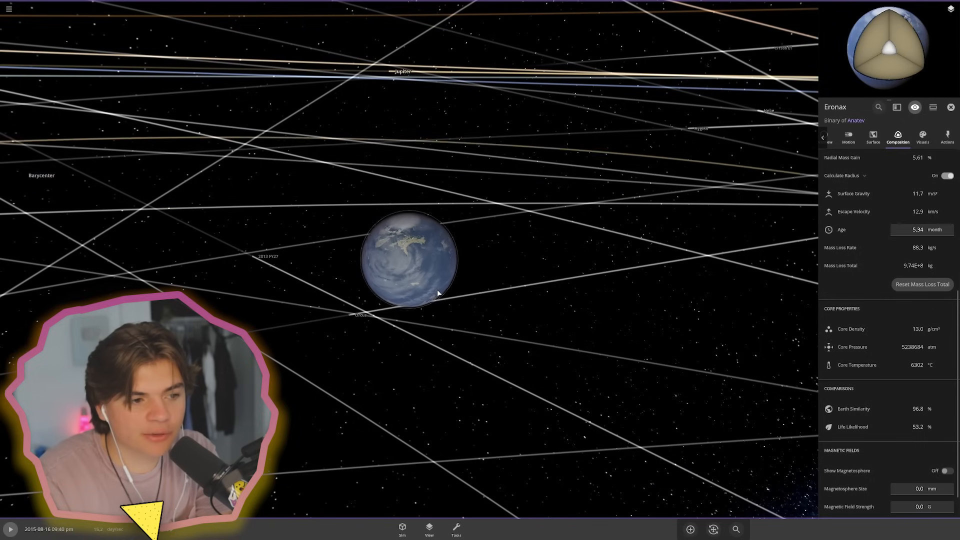
pyautogui.click(873, 137)
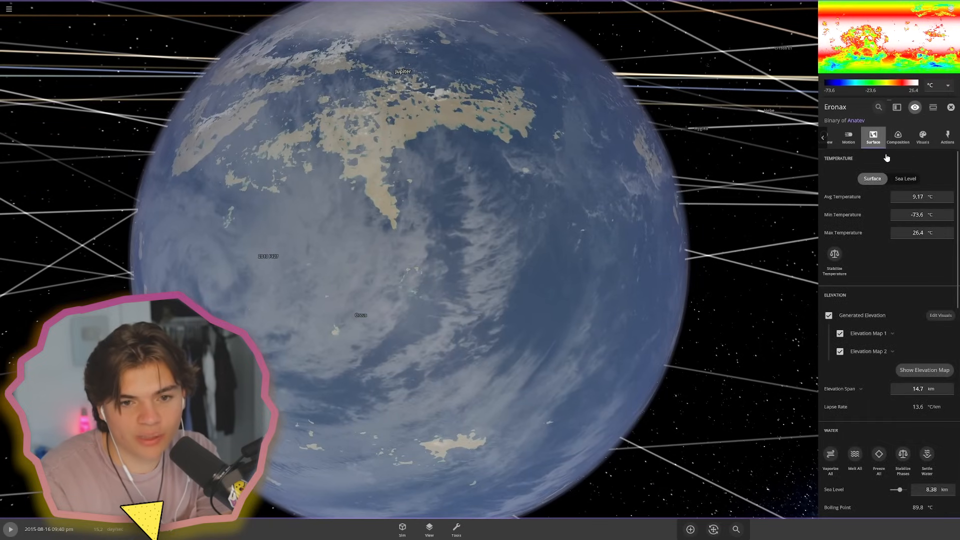
pyautogui.scroll(-3)
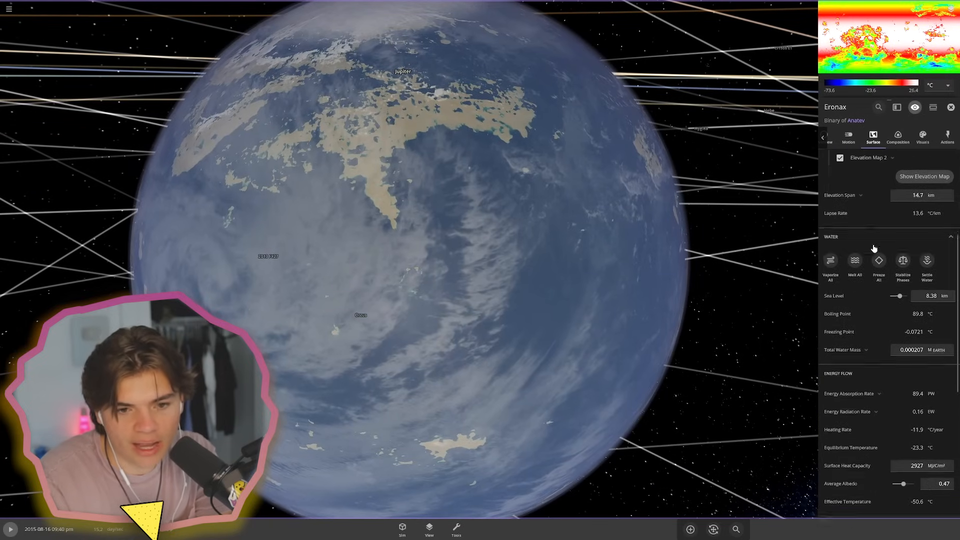
pyautogui.click(898, 137)
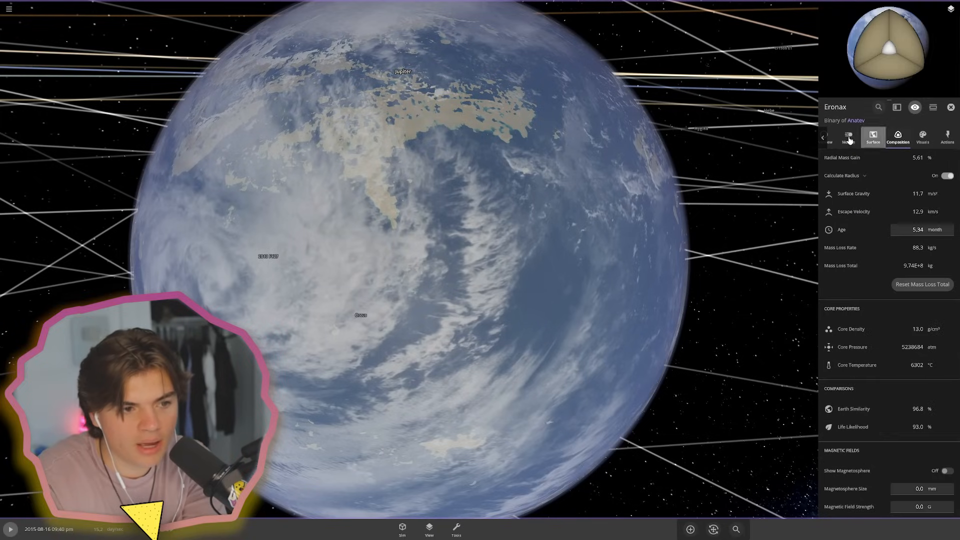
pyautogui.scroll(-3)
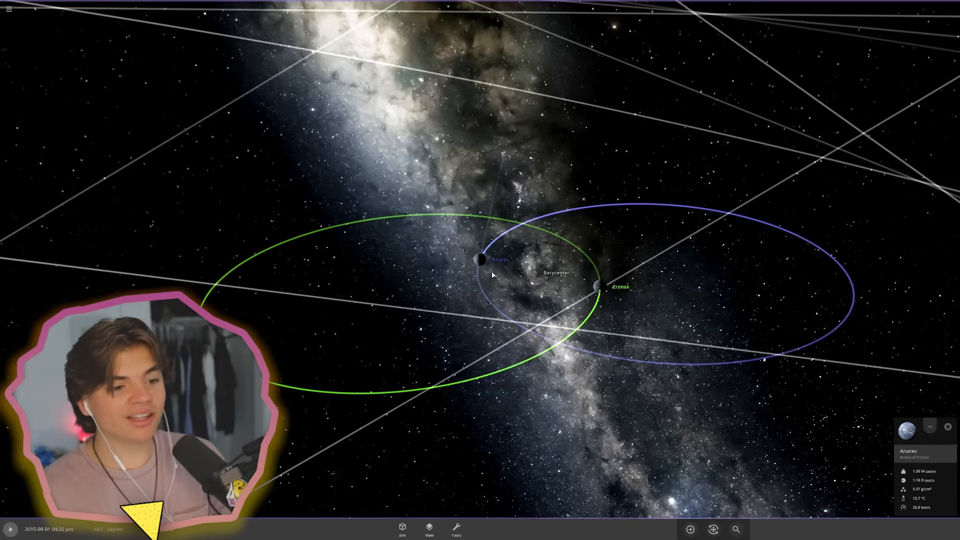
pyautogui.moveTo(530, 252)
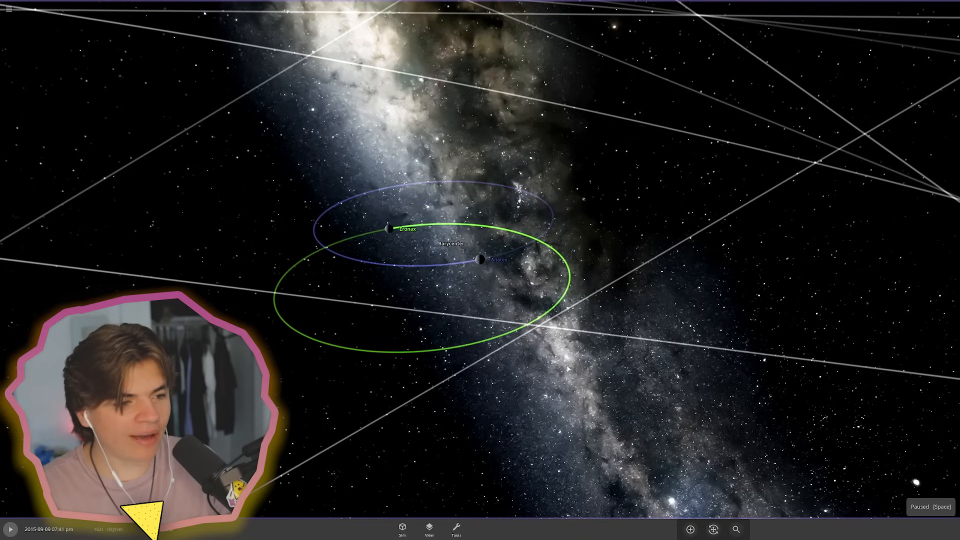
pyautogui.moveTo(485, 450)
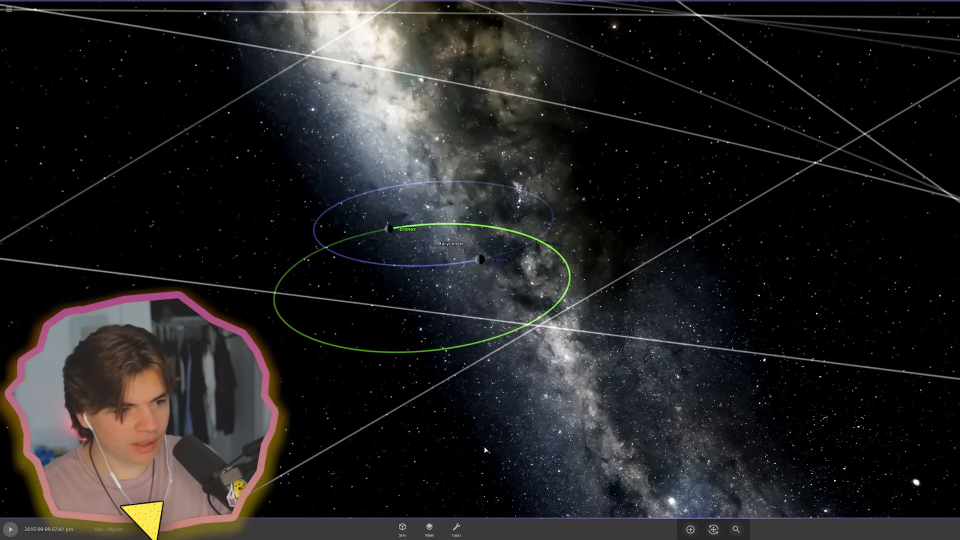
pyautogui.click(482, 259)
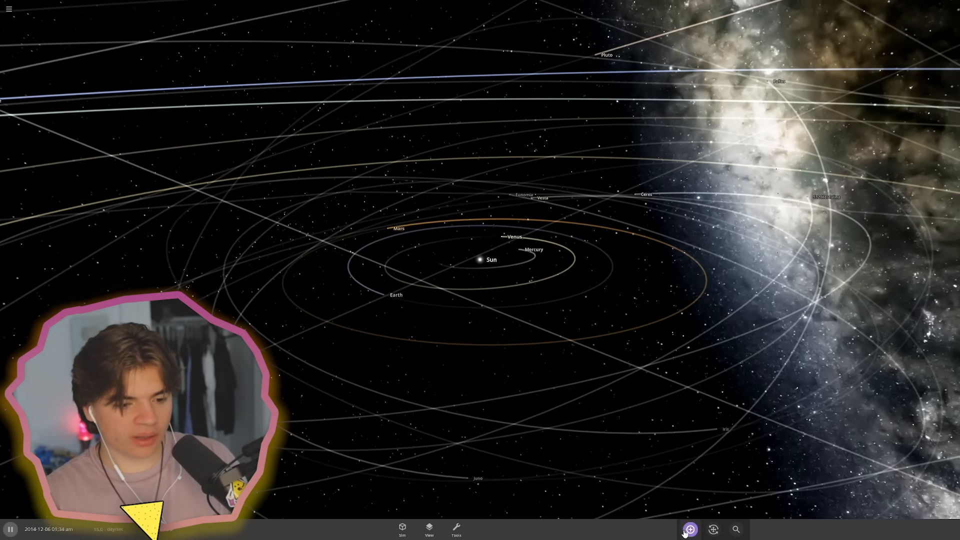
# Place a random rocky planet in orbit near the Sun and adjust the view settings
pyautogui.click(690, 529)
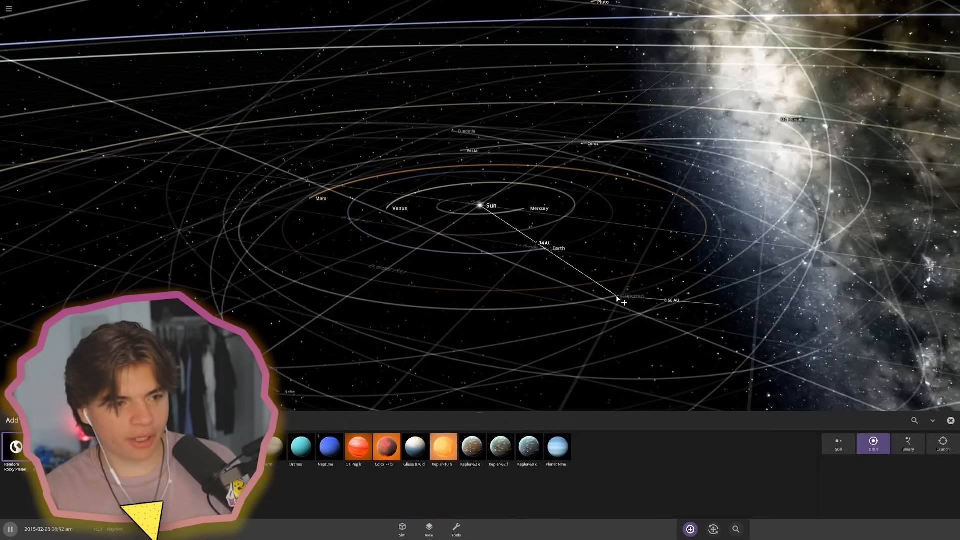
pyautogui.click(944, 445)
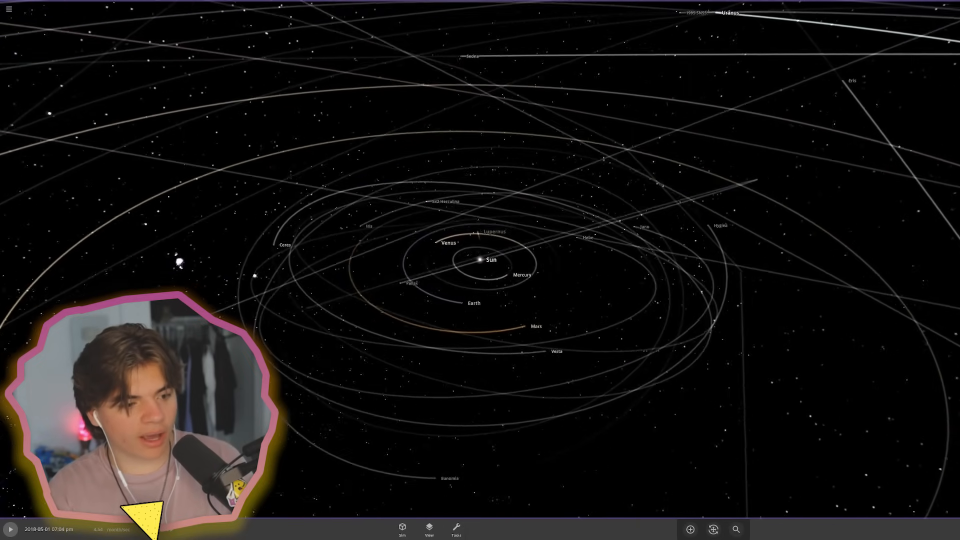
pyautogui.click(428, 530)
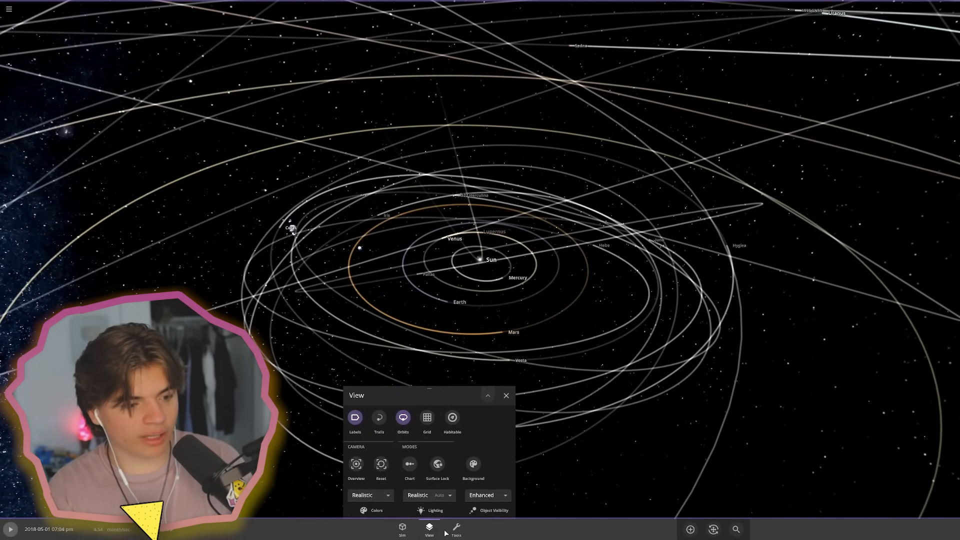
pyautogui.click(506, 396)
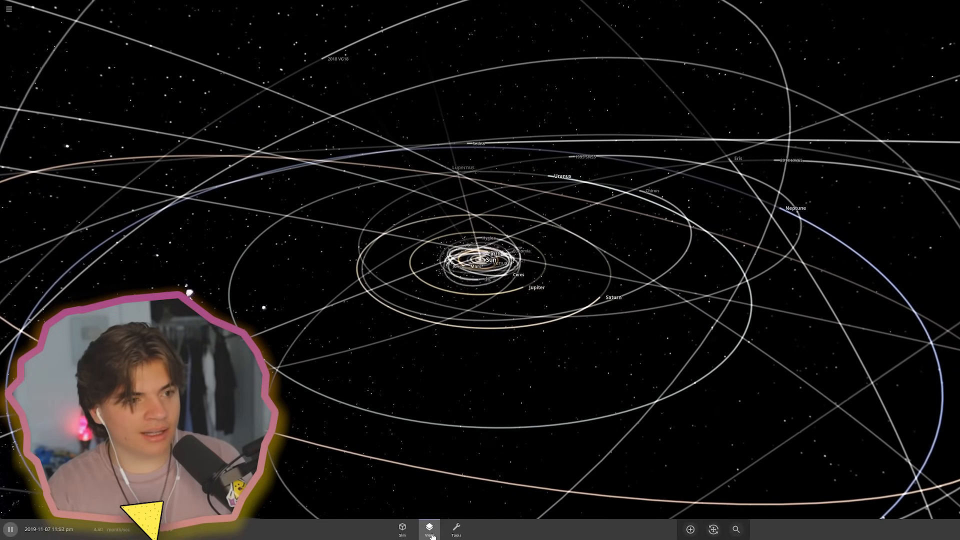
pyautogui.click(428, 530)
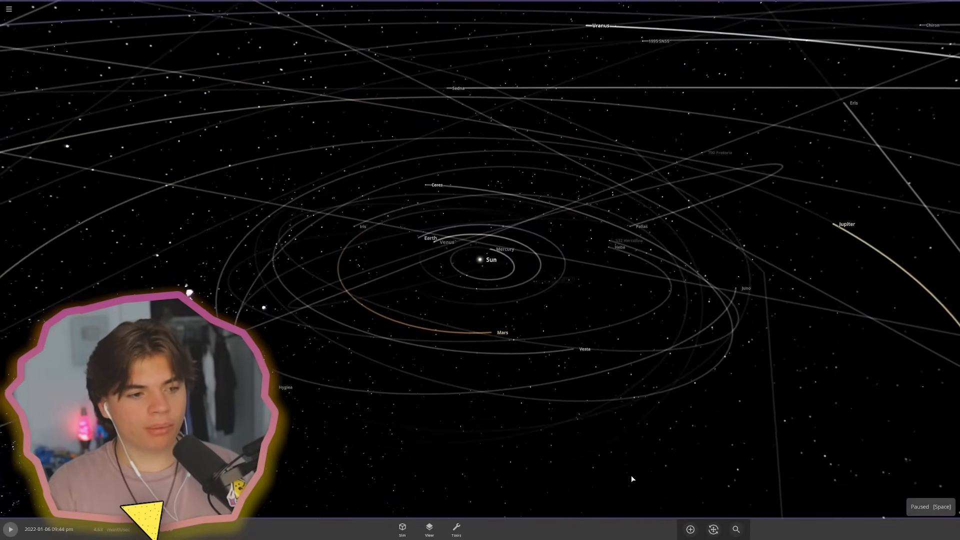
# Set the new planet Menemente's speed to 100 km/s
pyautogui.click(690, 529)
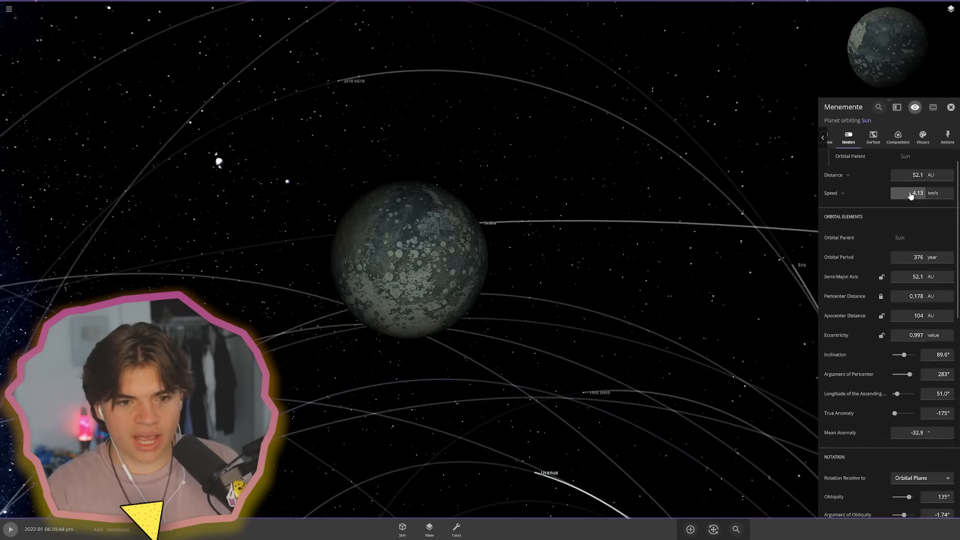
pyautogui.click(919, 193)
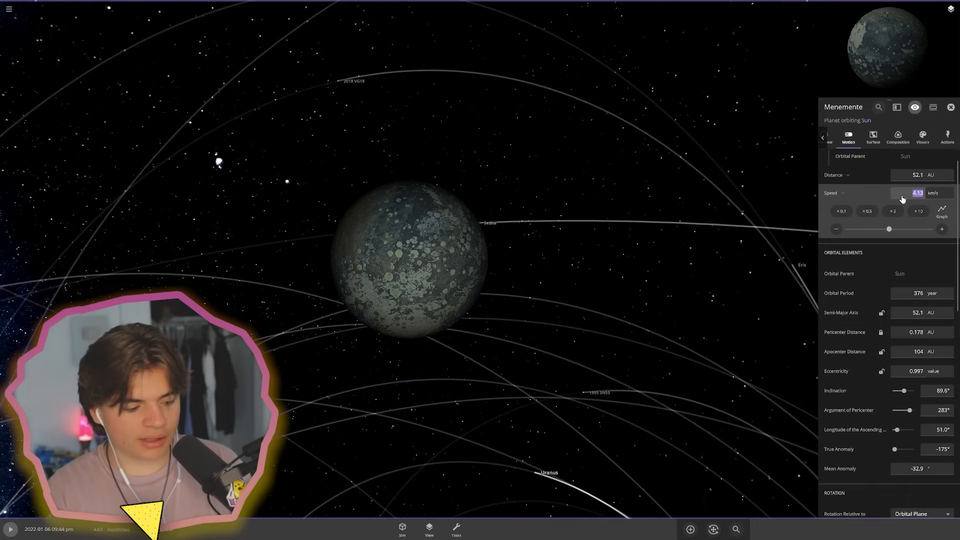
pyautogui.write('100')
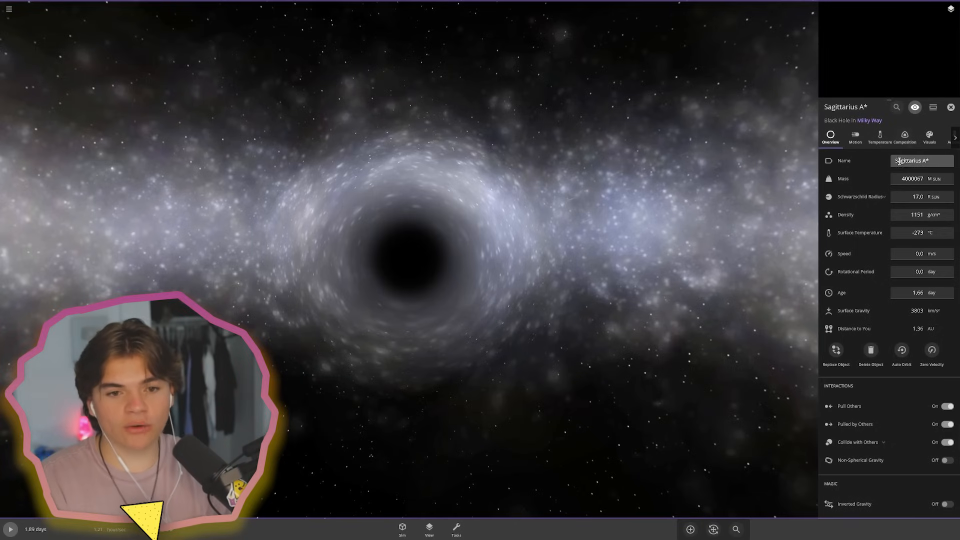
# Set Sagittarius A*'s mass to -4000067 solar masses
pyautogui.click(913, 178)
pyautogui.write('-4000067')
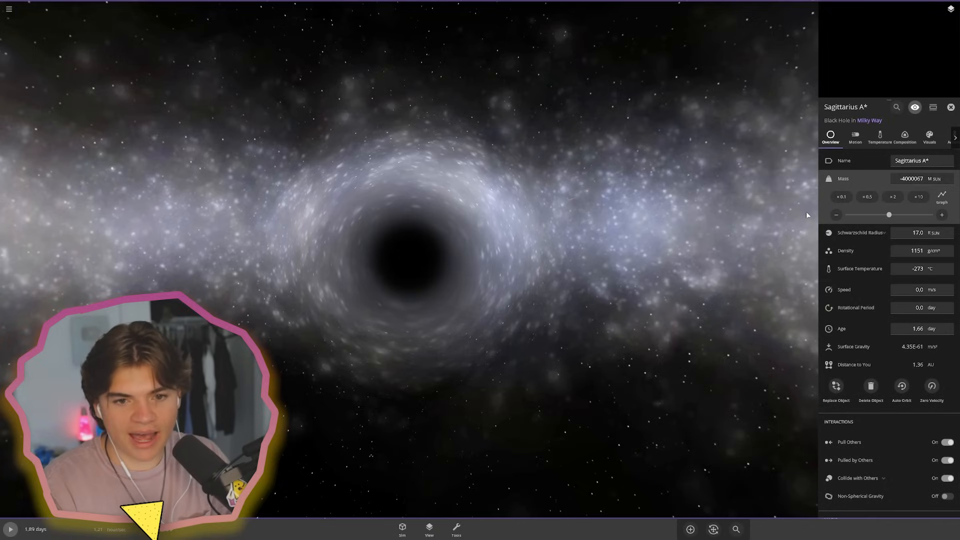
pyautogui.click(930, 136)
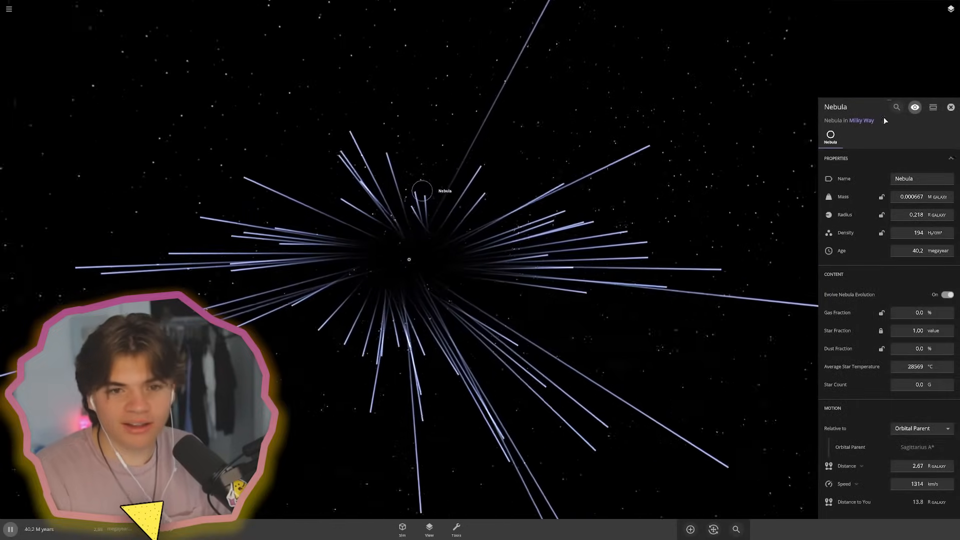
# Close the Nebula properties panel so the outward-streaming stars are visible
pyautogui.click(953, 106)
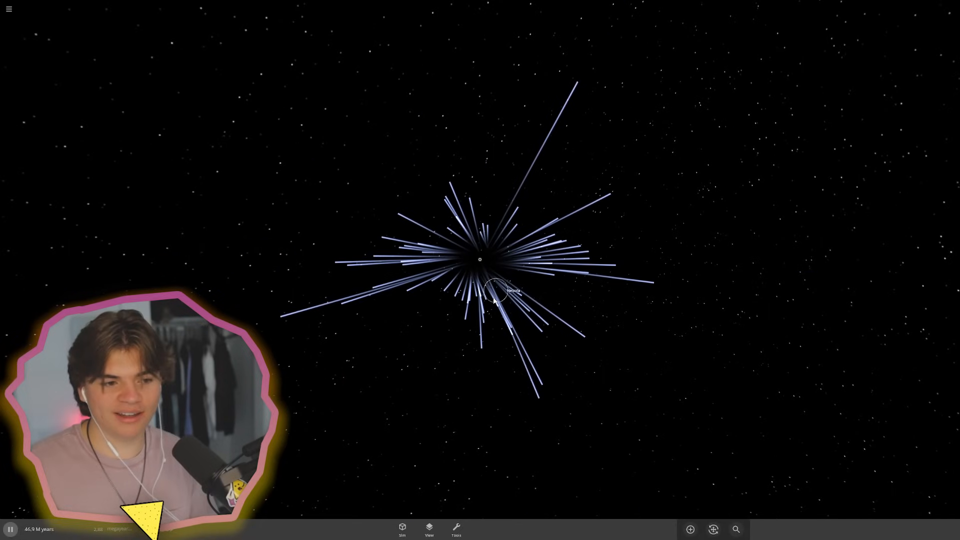